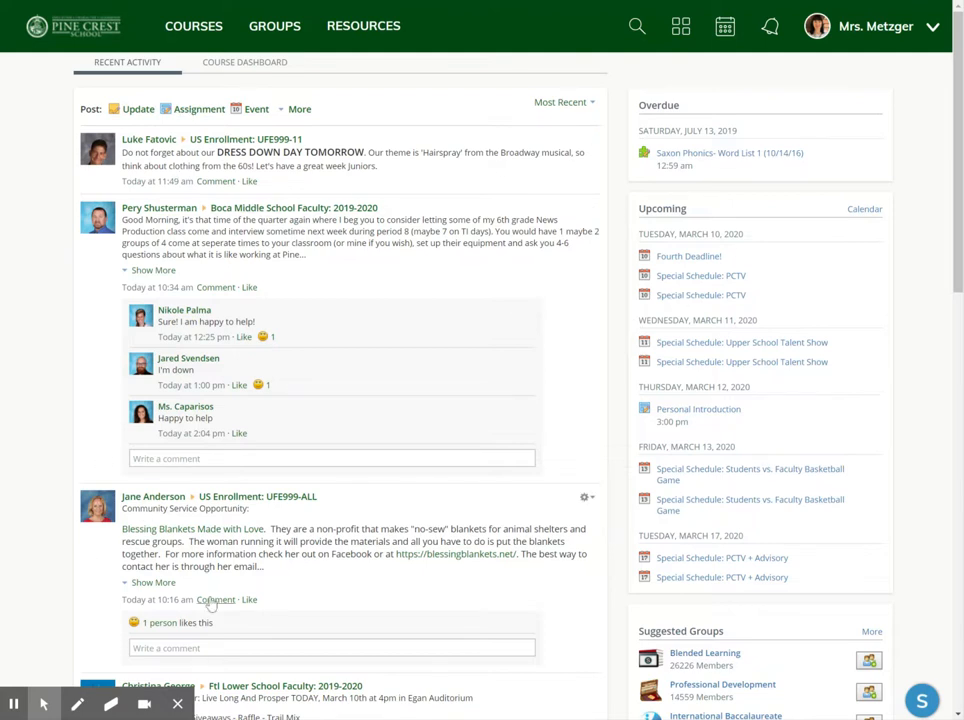
Step: Go to the test course (Section 2) and begin a new course calendar event
{"action": "scroll", "scroll_direction": "down", "scroll_amount": 3}
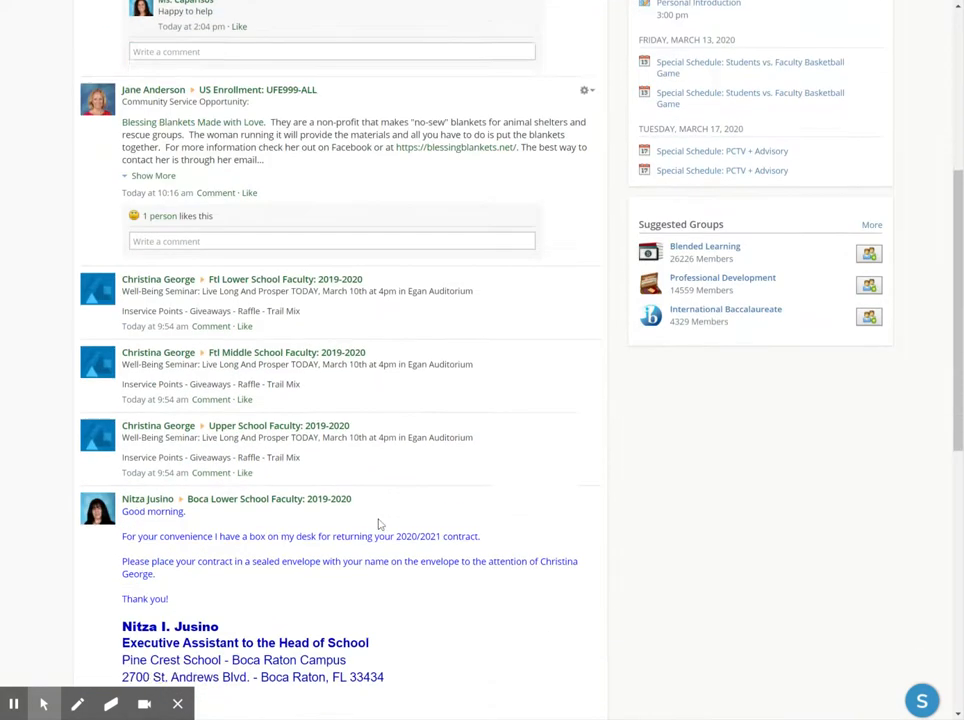
{"action": "scroll", "scroll_direction": "down", "scroll_amount": 3}
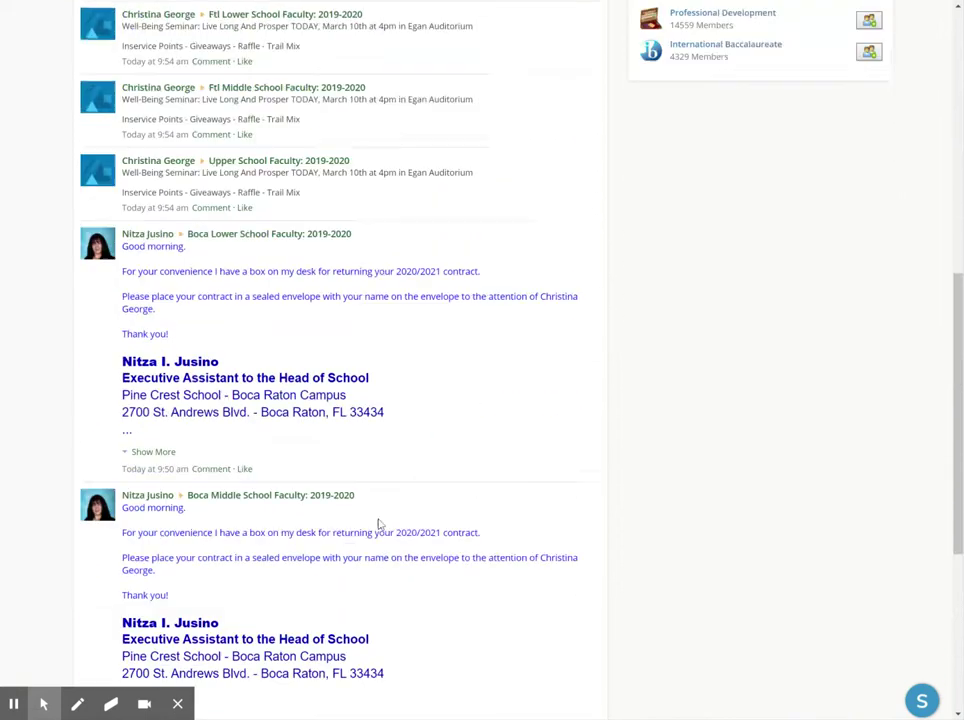
{"action": "scroll", "scroll_direction": "up", "scroll_amount": 3}
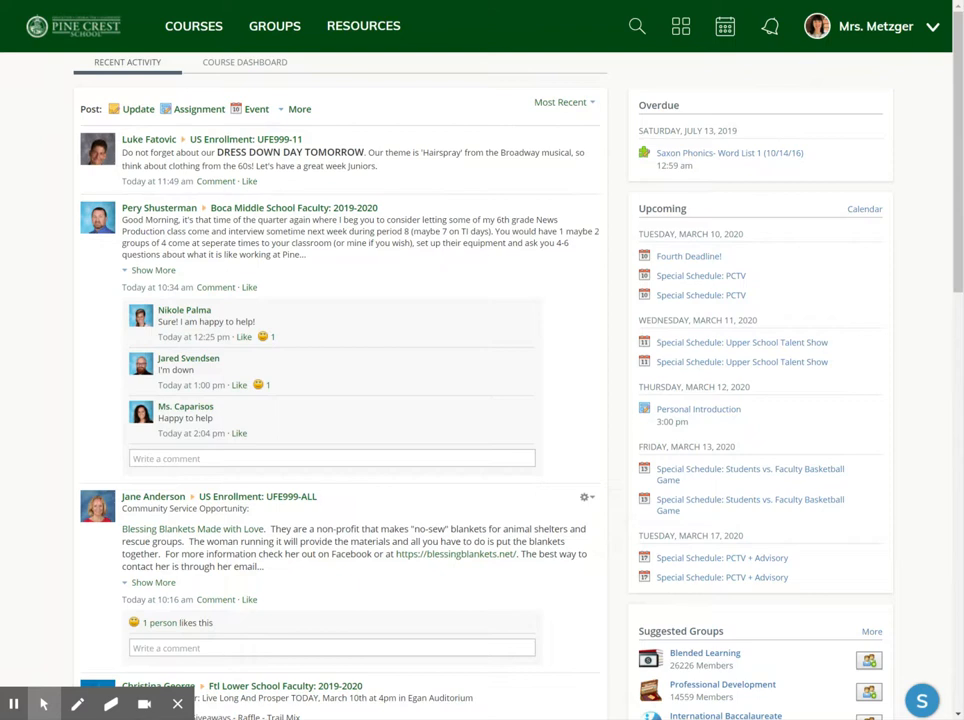
{"action": "mouse_move", "coordinate": [340, 290]}
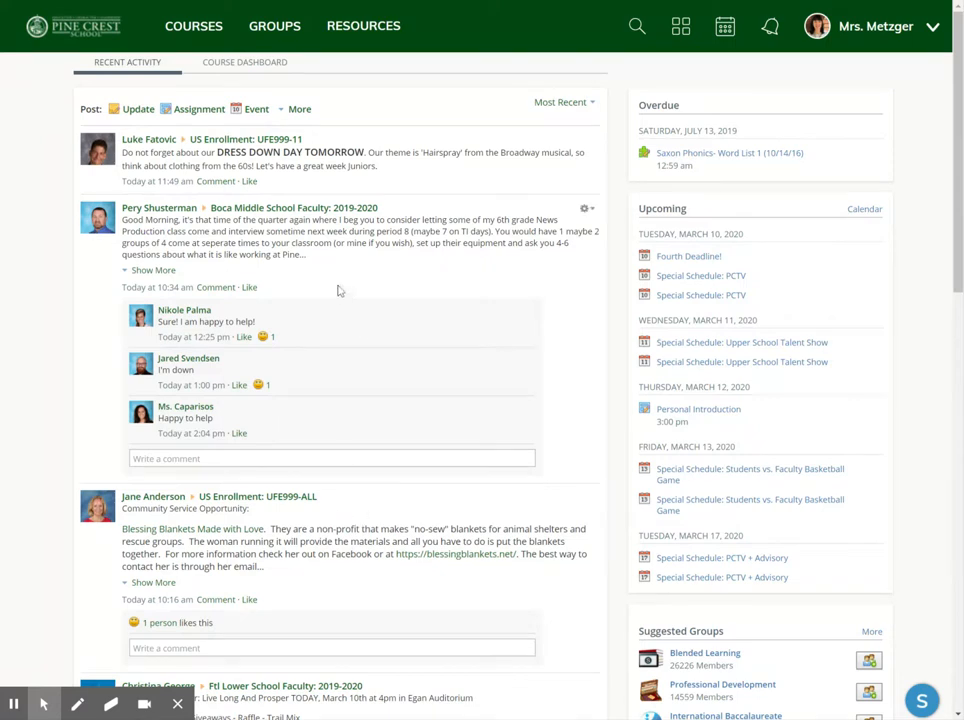
{"action": "mouse_move", "coordinate": [308, 580]}
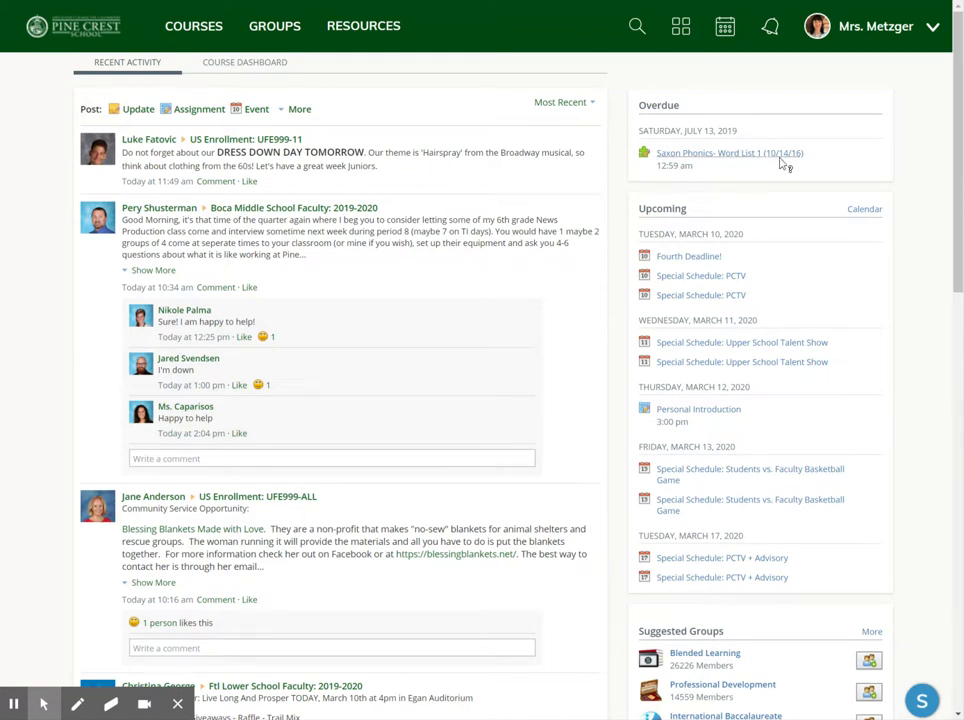
{"action": "mouse_move", "coordinate": [690, 114]}
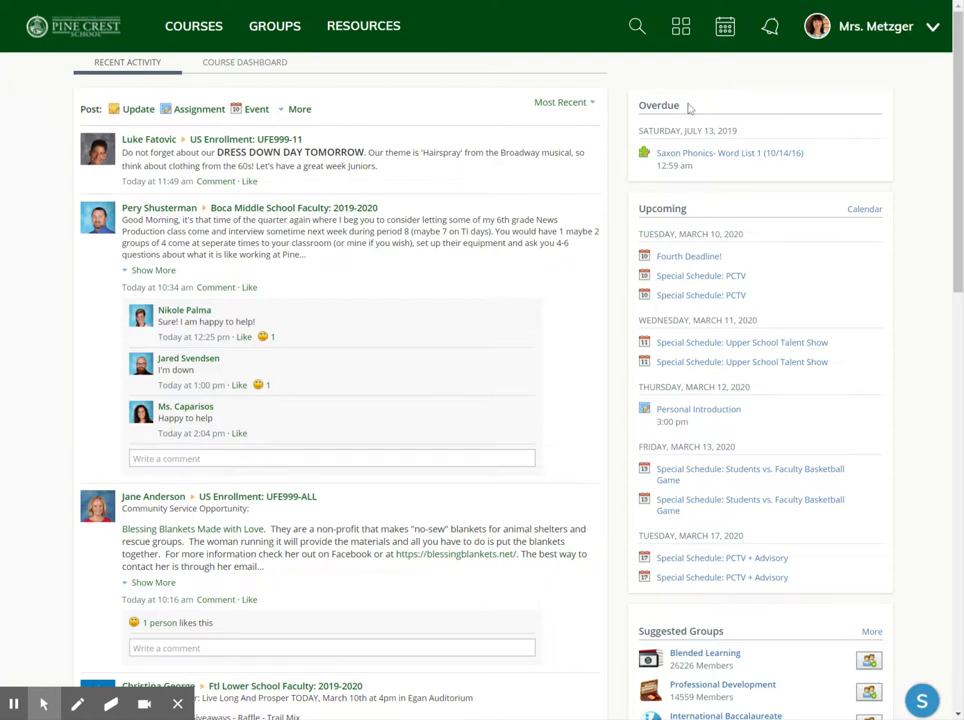
{"action": "mouse_move", "coordinate": [744, 184]}
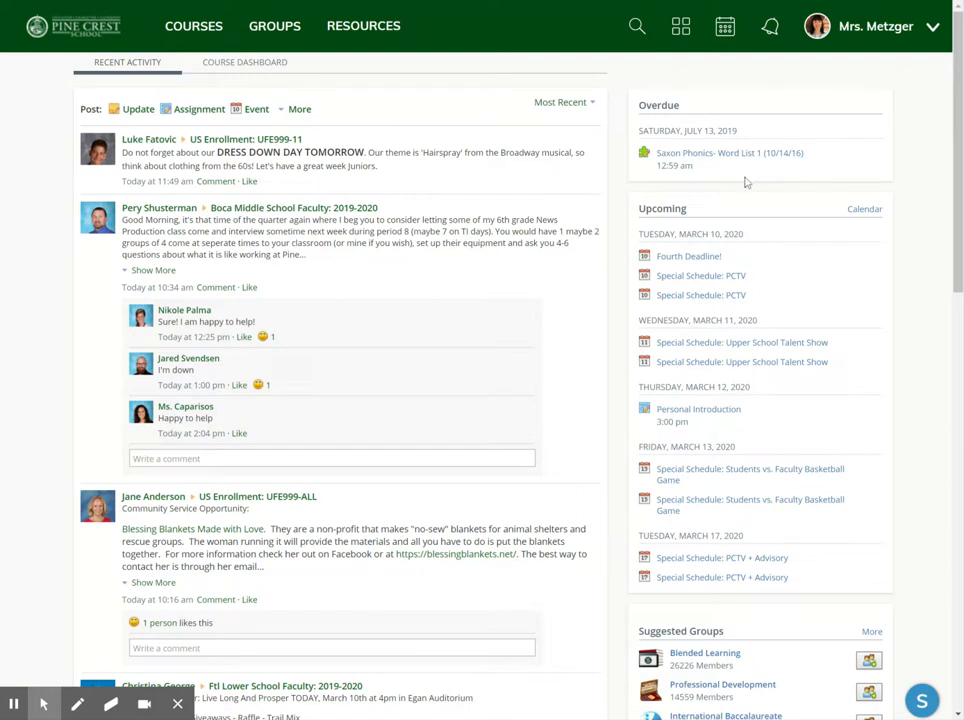
{"action": "mouse_move", "coordinate": [736, 274]}
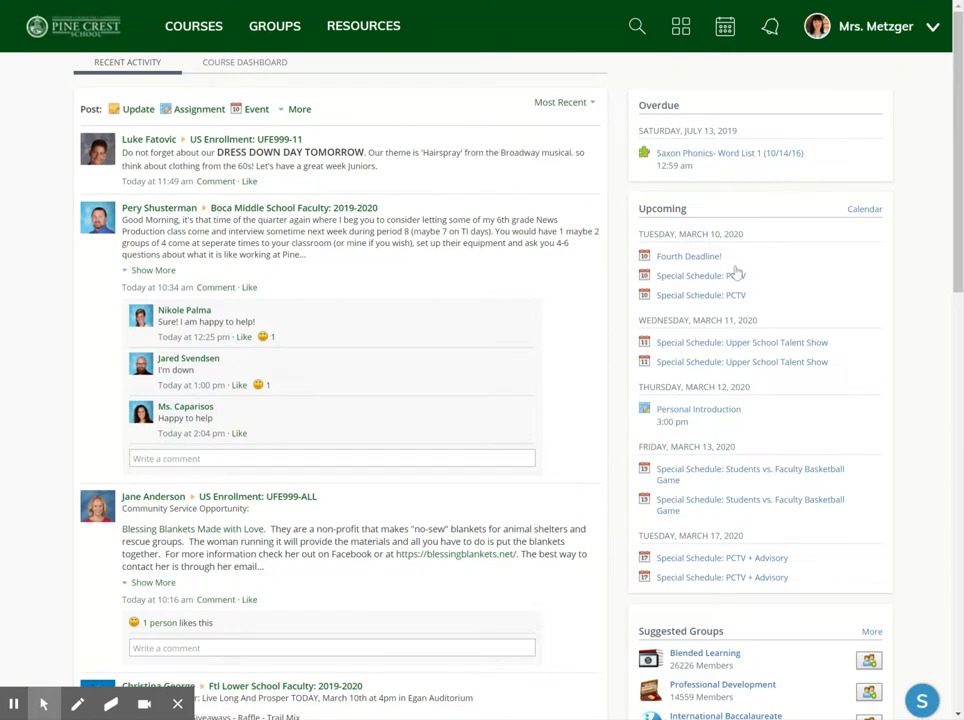
{"action": "mouse_move", "coordinate": [684, 158]}
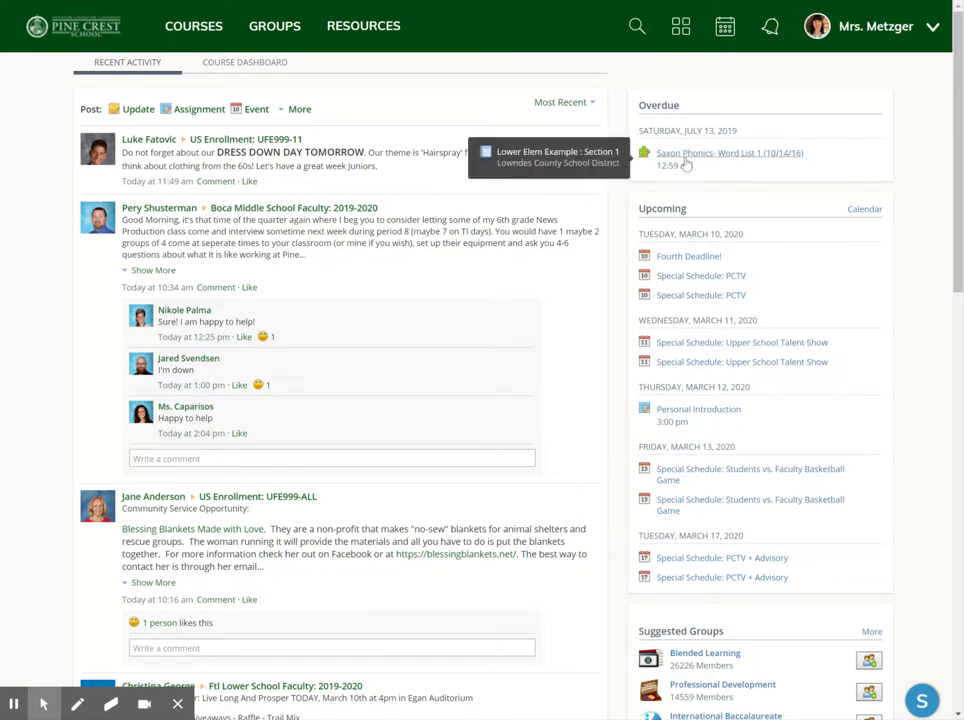
{"action": "mouse_move", "coordinate": [704, 172]}
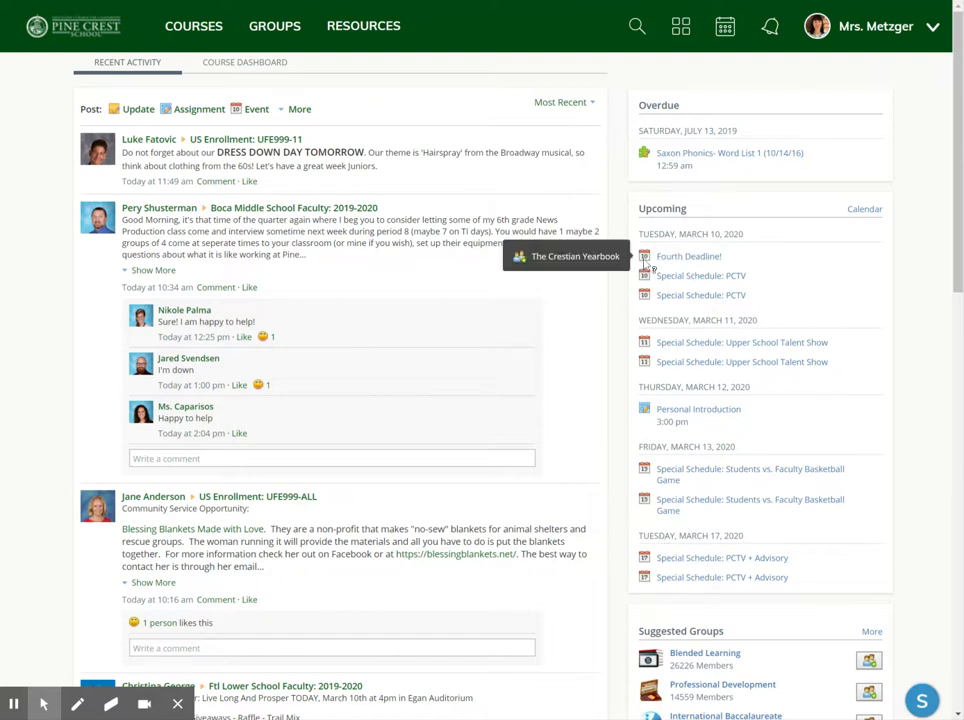
{"action": "mouse_move", "coordinate": [800, 532]}
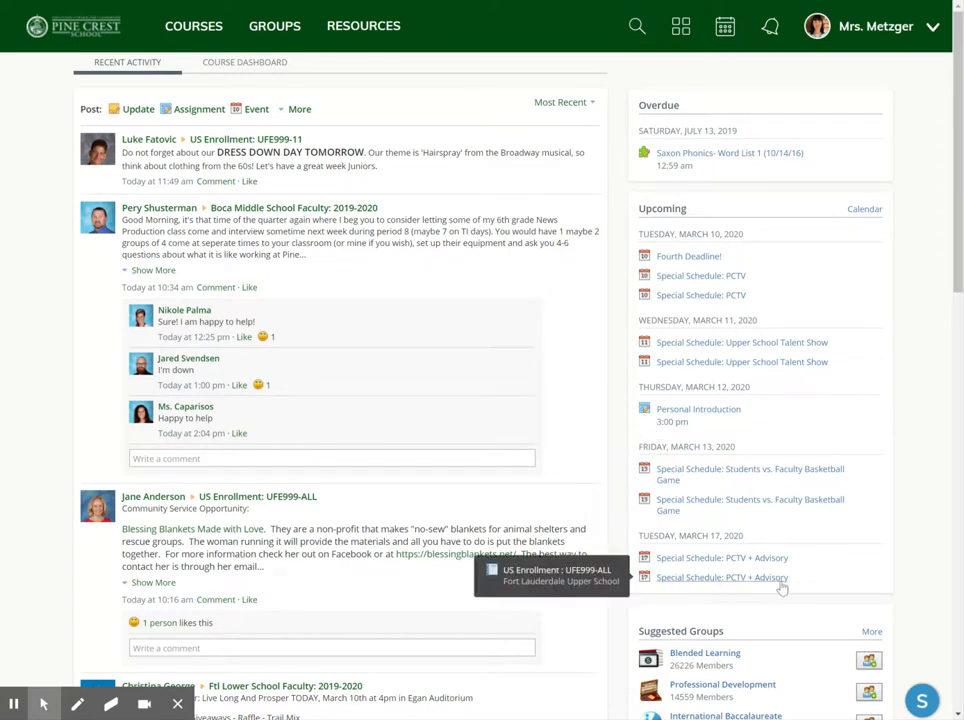
{"action": "mouse_move", "coordinate": [648, 320]}
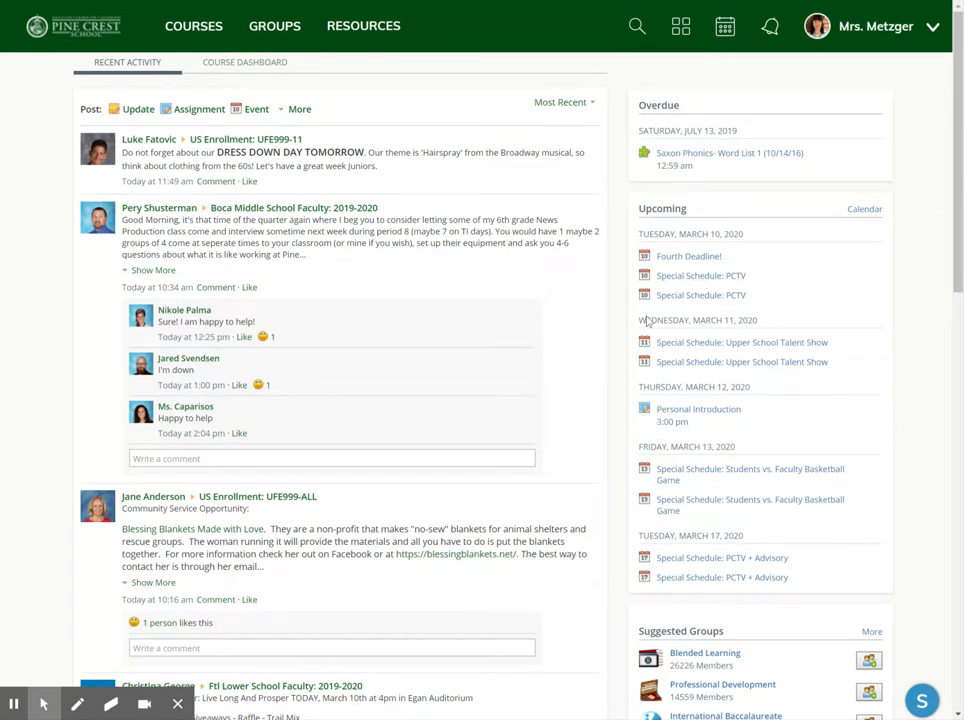
{"action": "mouse_move", "coordinate": [698, 408]}
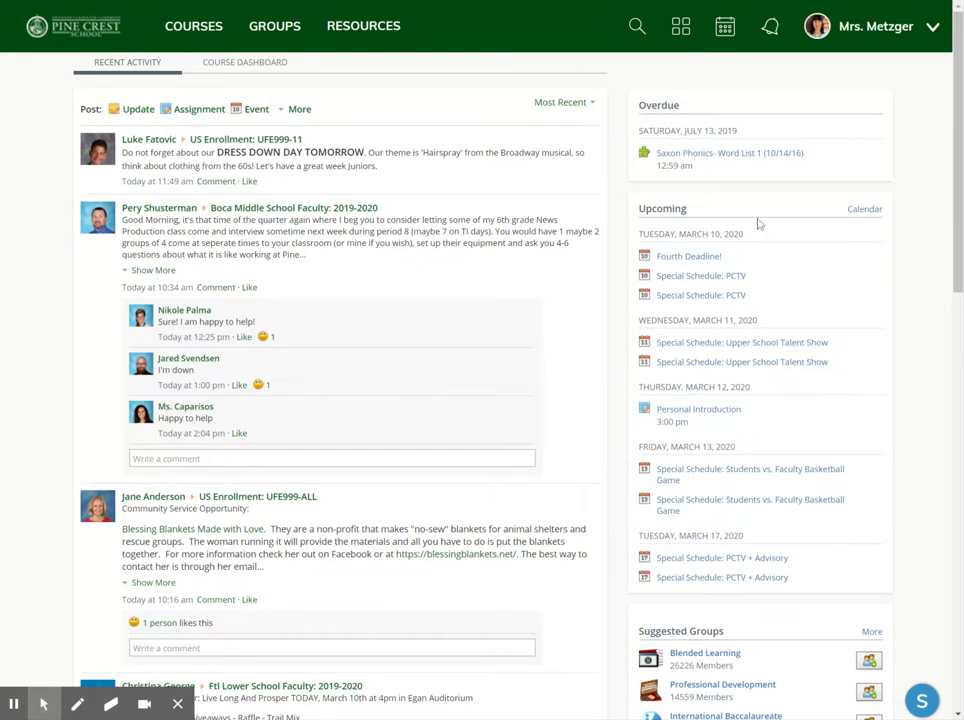
{"action": "mouse_move", "coordinate": [702, 400]}
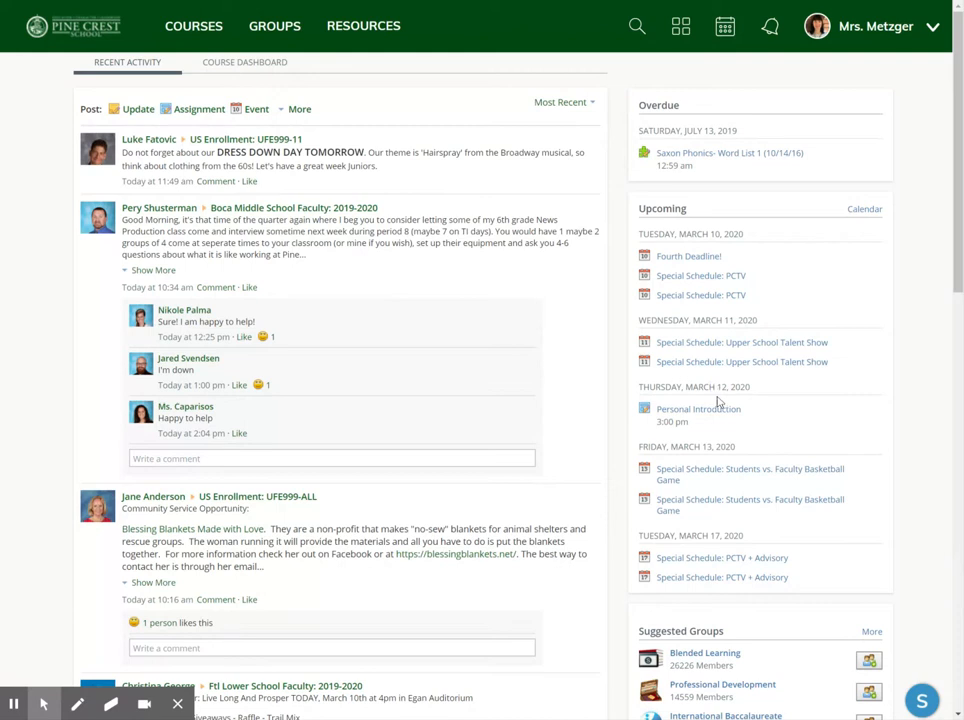
{"action": "mouse_move", "coordinate": [726, 544]}
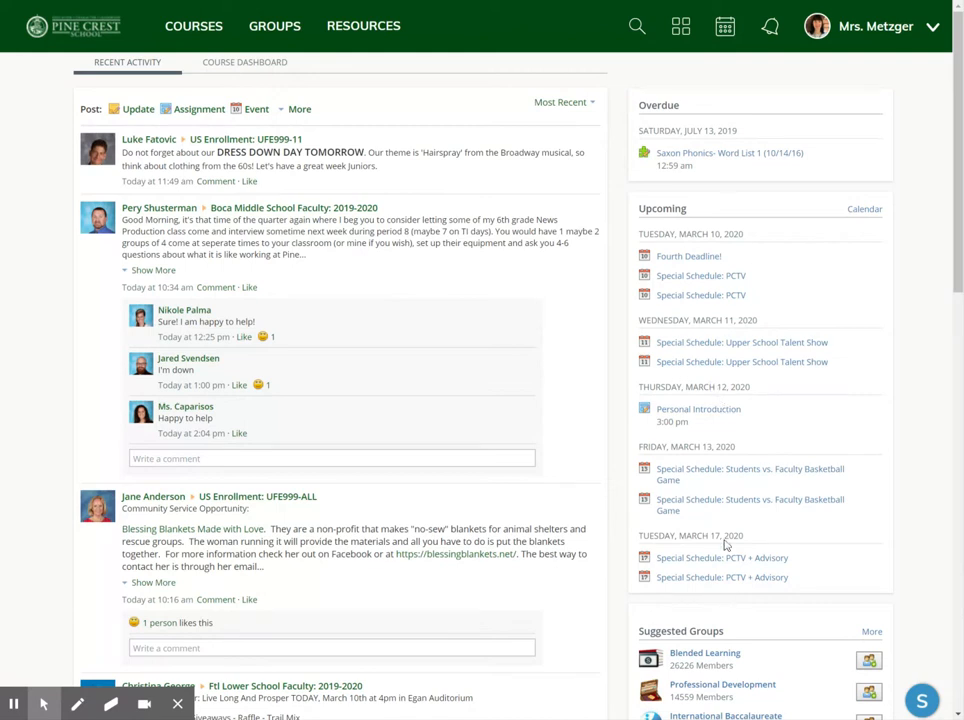
{"action": "mouse_move", "coordinate": [752, 364]}
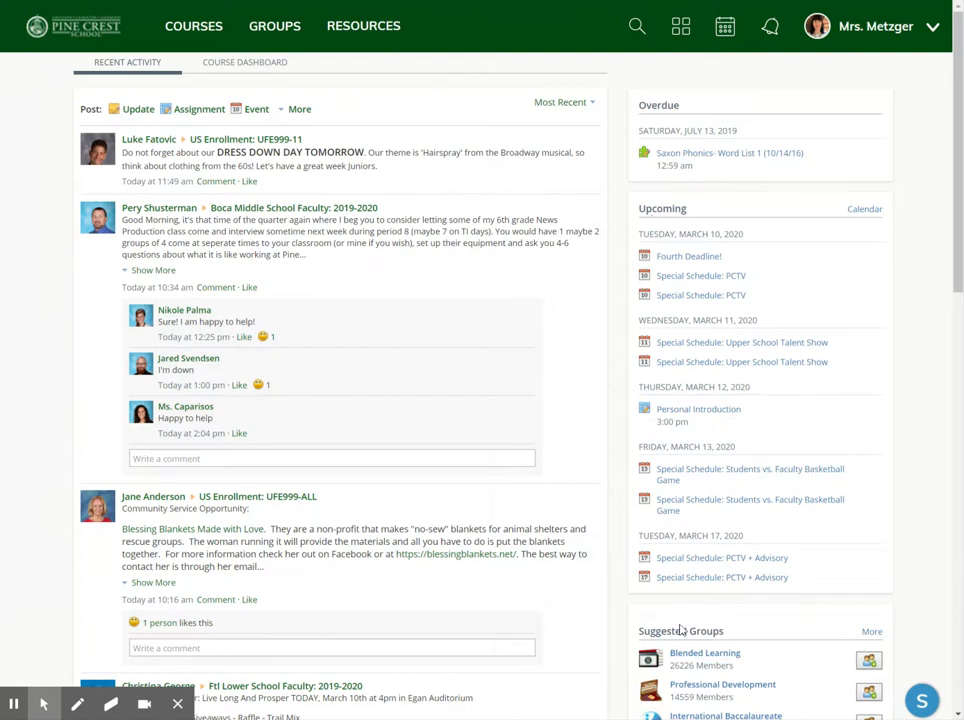
{"action": "mouse_move", "coordinate": [696, 484]}
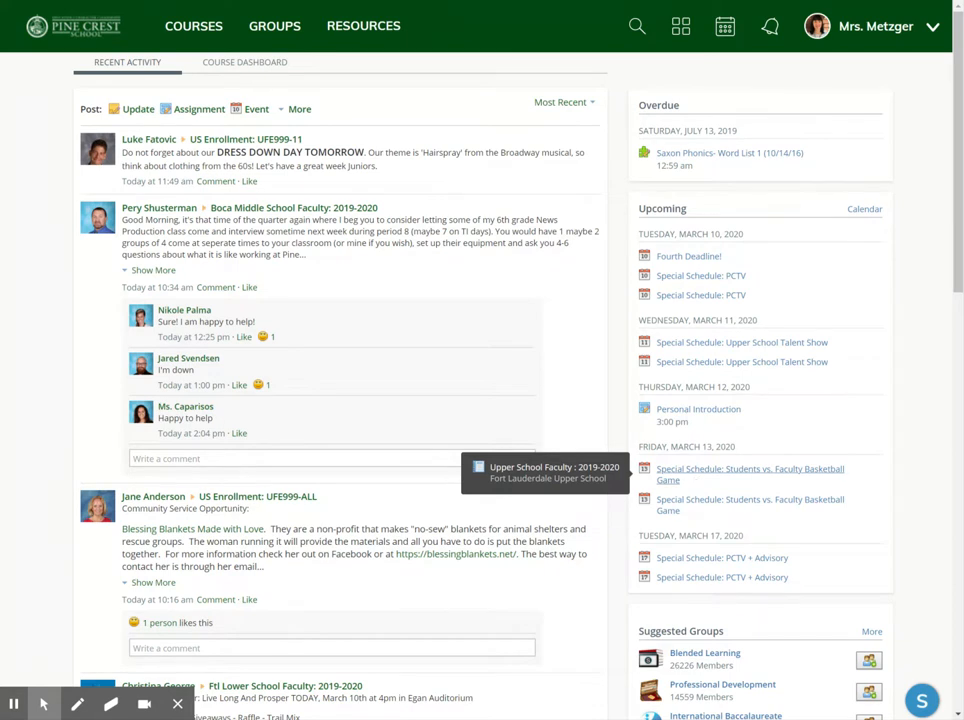
{"action": "left_click", "coordinate": [192, 26]}
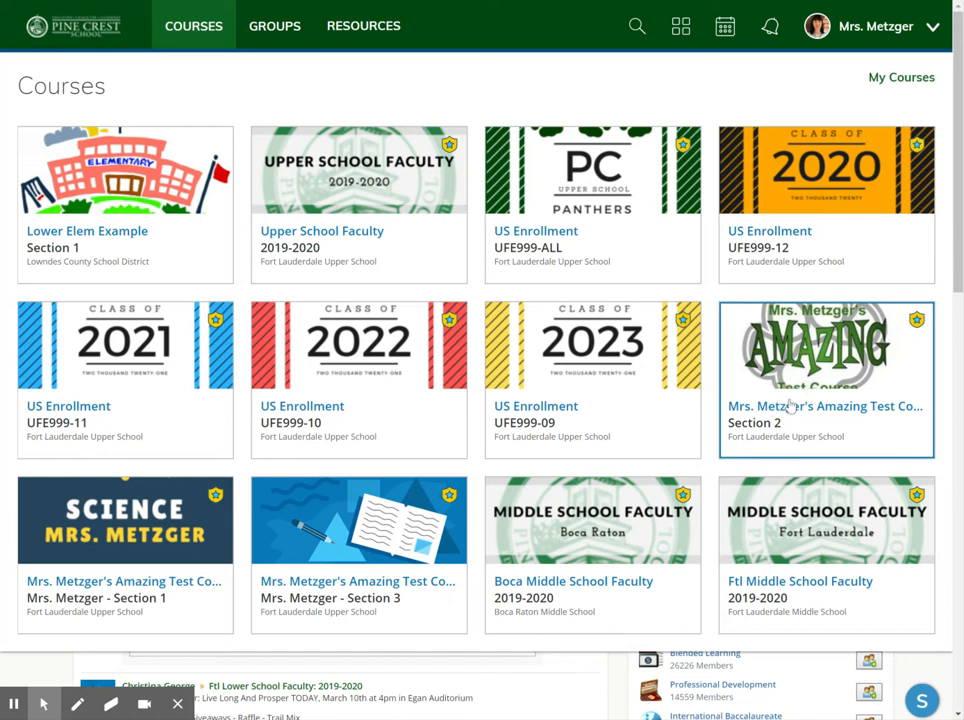
{"action": "left_click", "coordinate": [824, 378]}
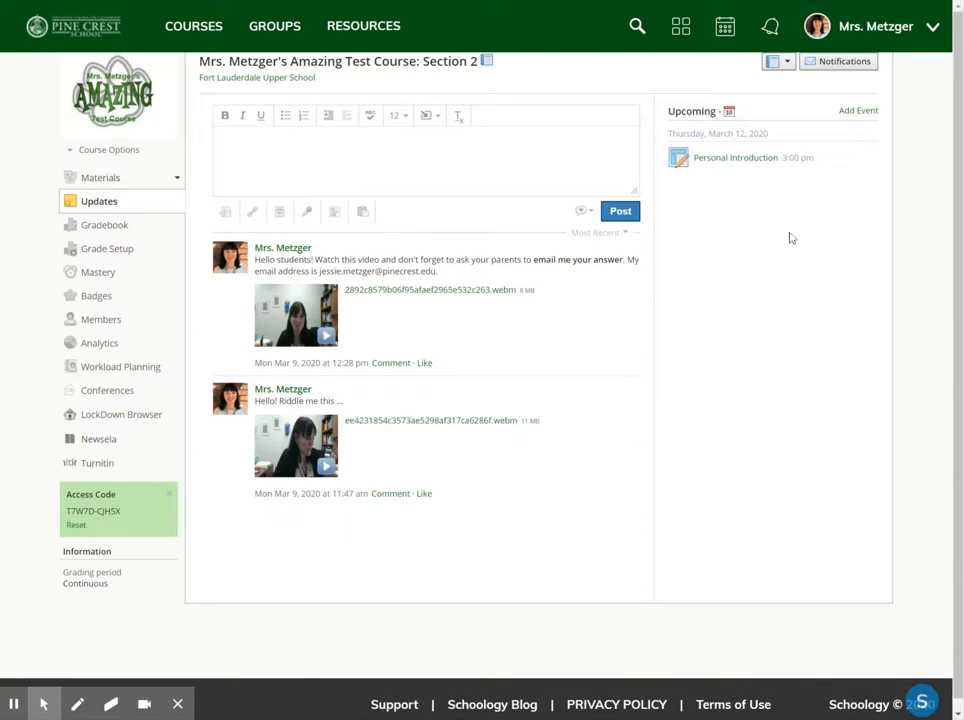
{"action": "mouse_move", "coordinate": [788, 512]}
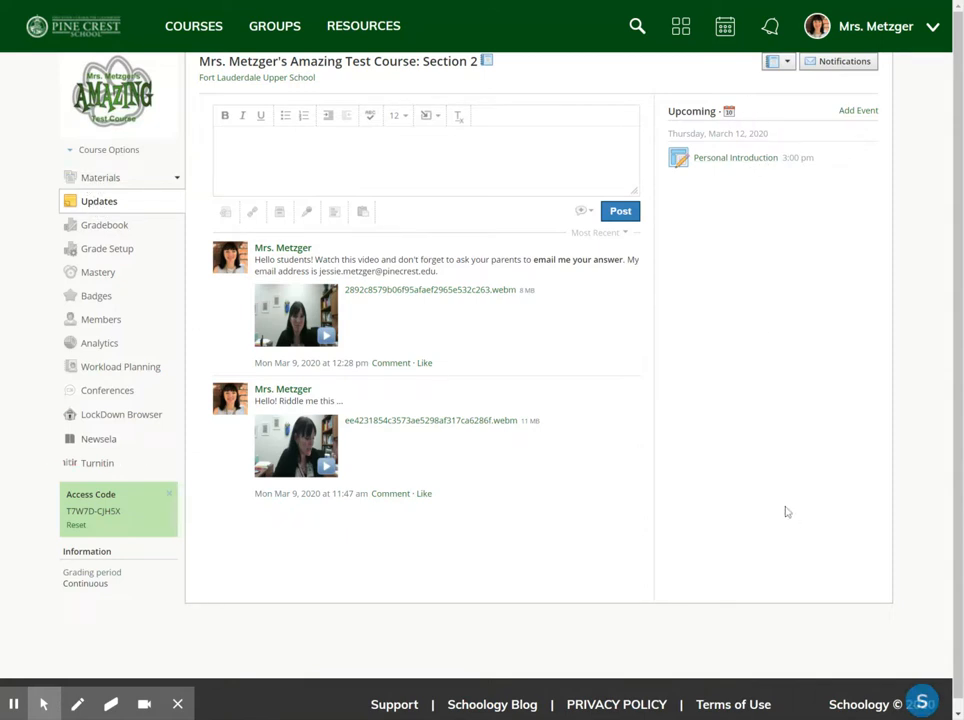
{"action": "mouse_move", "coordinate": [836, 624]}
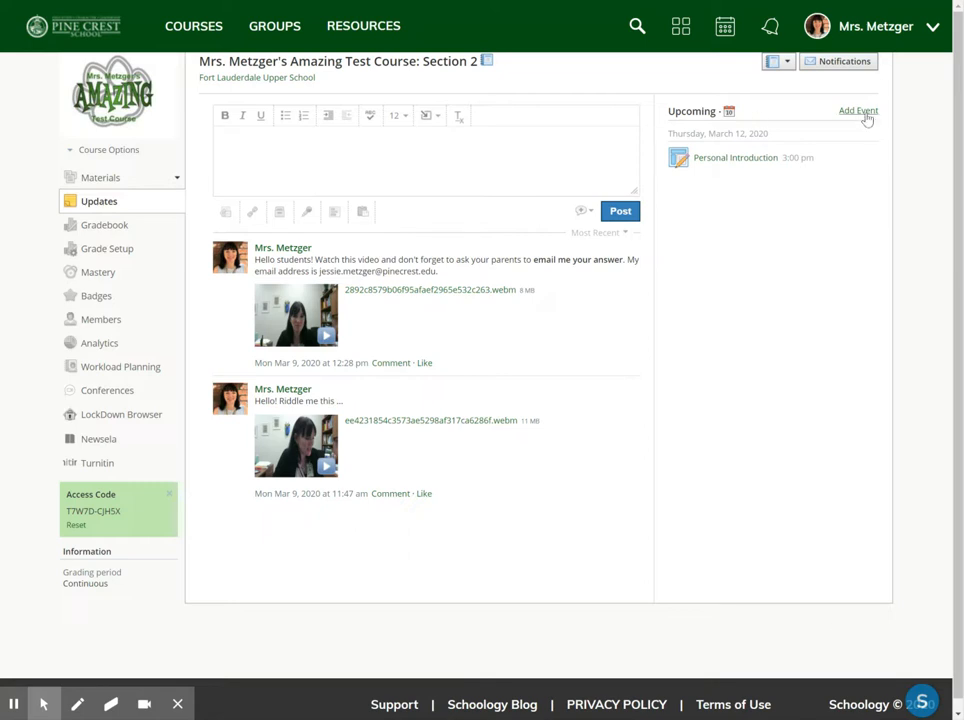
{"action": "left_click", "coordinate": [856, 110]}
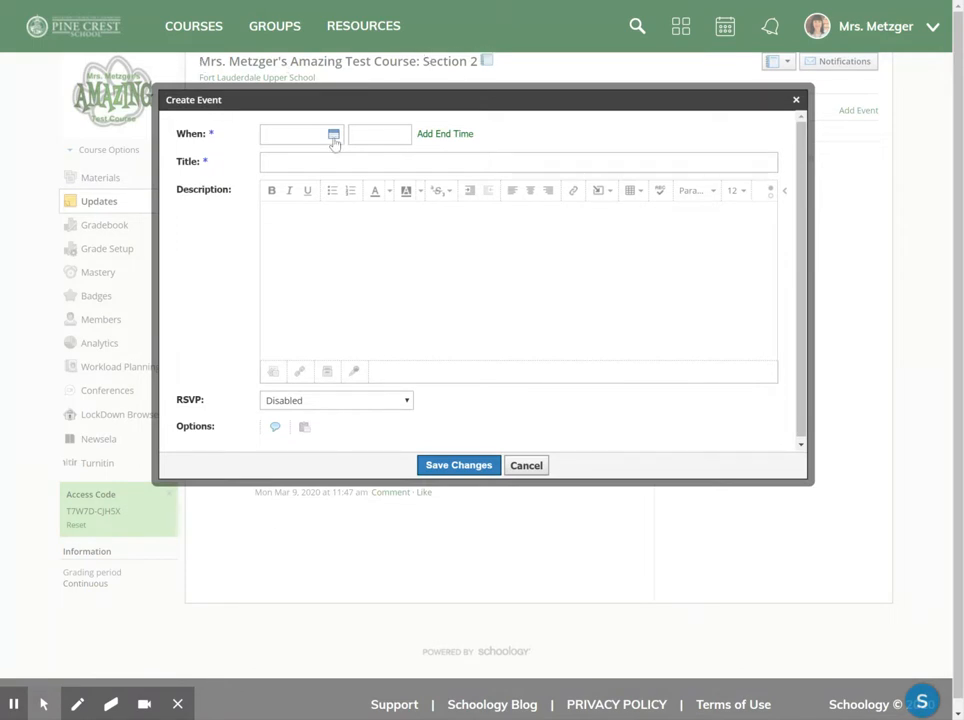
Step: Date the event 3/13/20 and title it 'Spooky Friday the 13th!'
{"action": "left_click", "coordinate": [332, 134]}
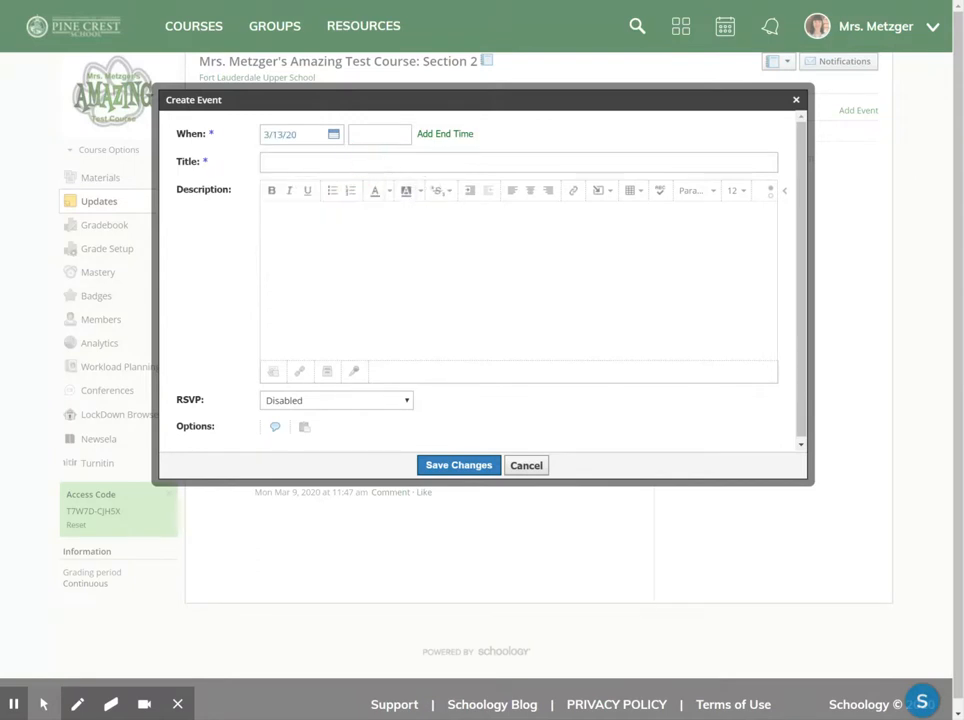
{"action": "type", "text": "Spooky Friday the 13t"}
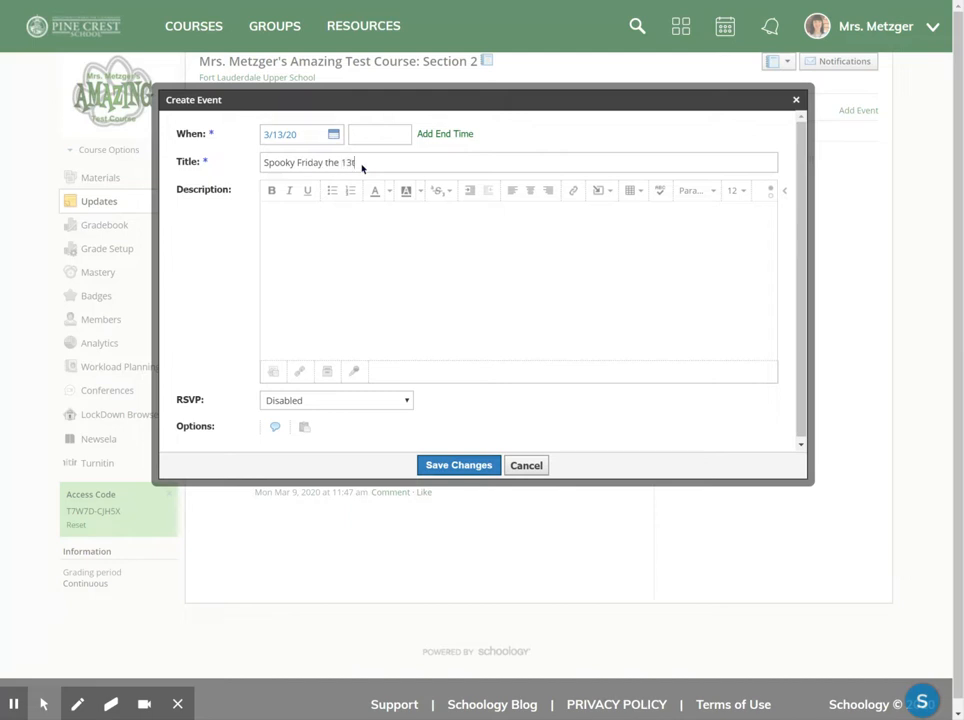
{"action": "type", "text": "h!"}
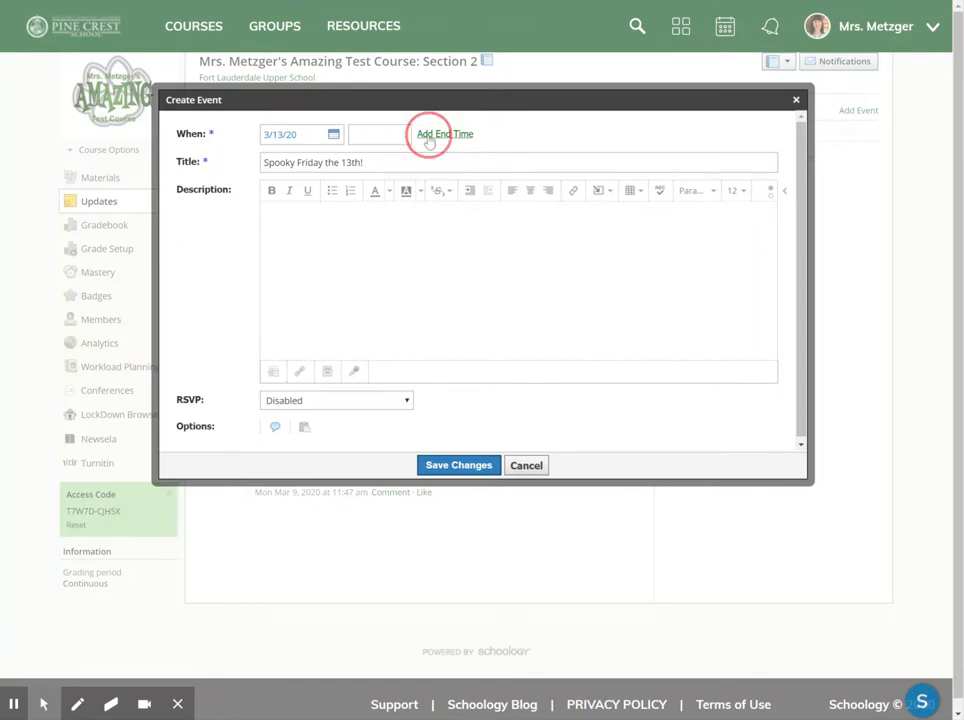
{"action": "left_click", "coordinate": [444, 132]}
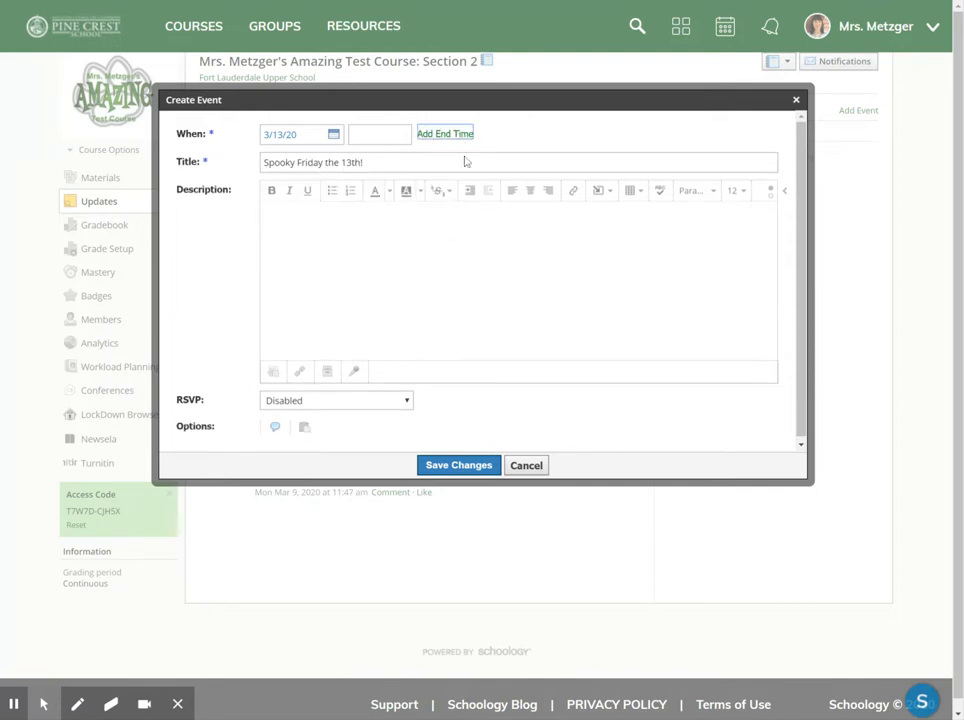
{"action": "mouse_move", "coordinate": [308, 396]}
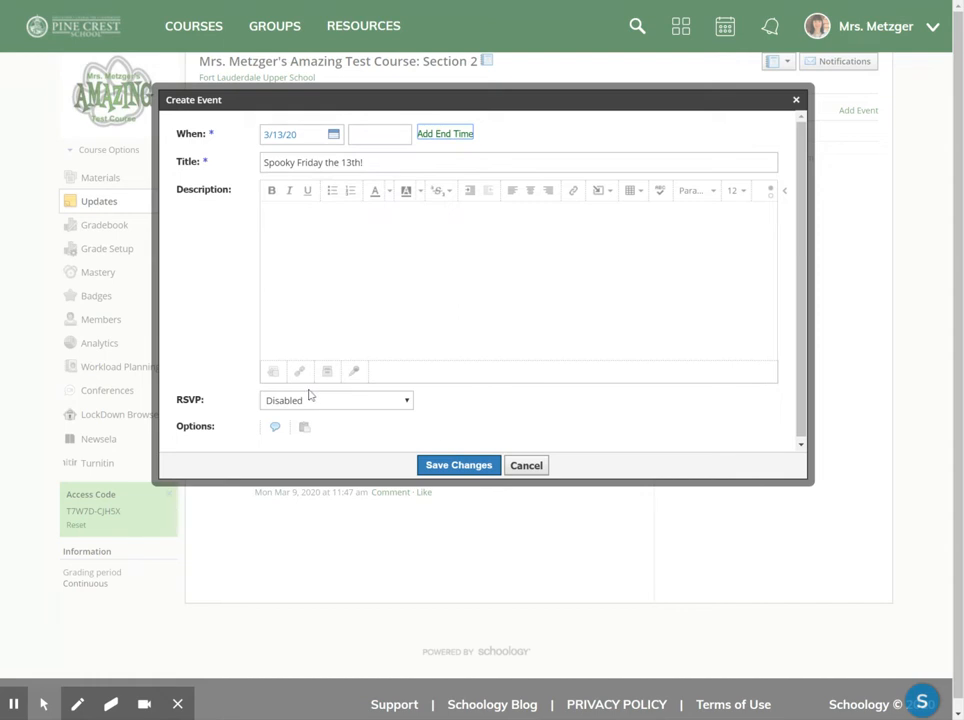
{"action": "mouse_move", "coordinate": [272, 370]}
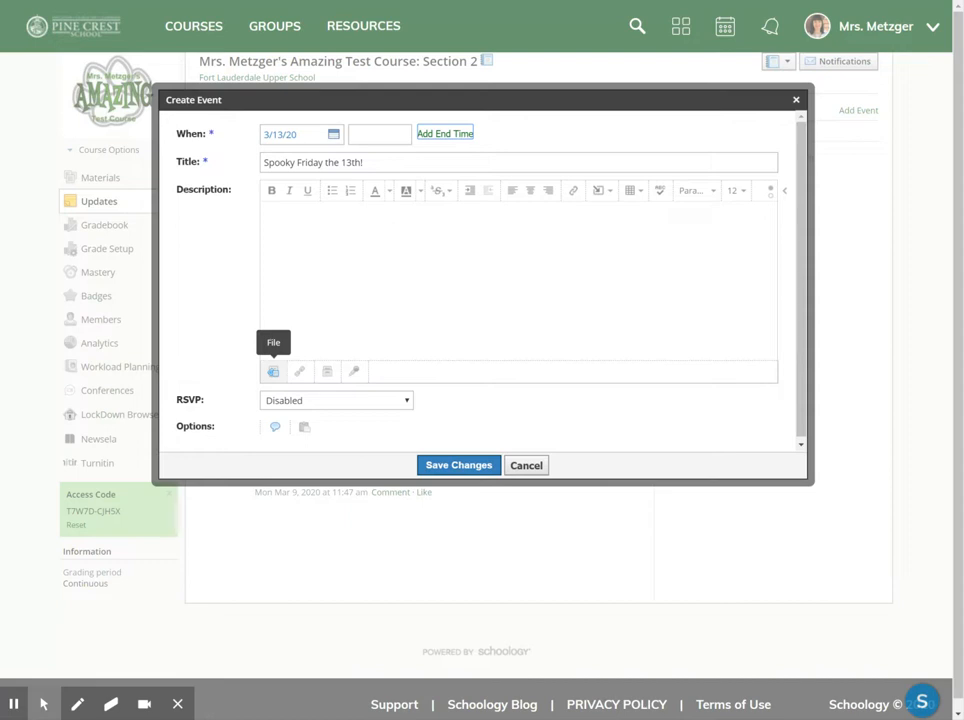
{"action": "mouse_move", "coordinate": [308, 366]}
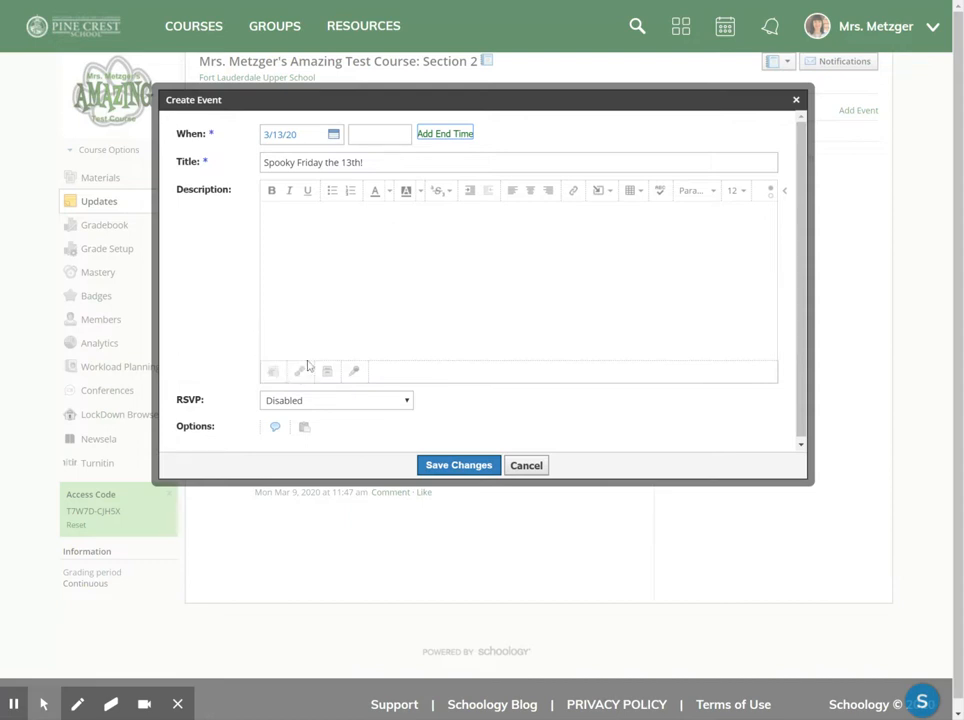
{"action": "mouse_move", "coordinate": [352, 370]}
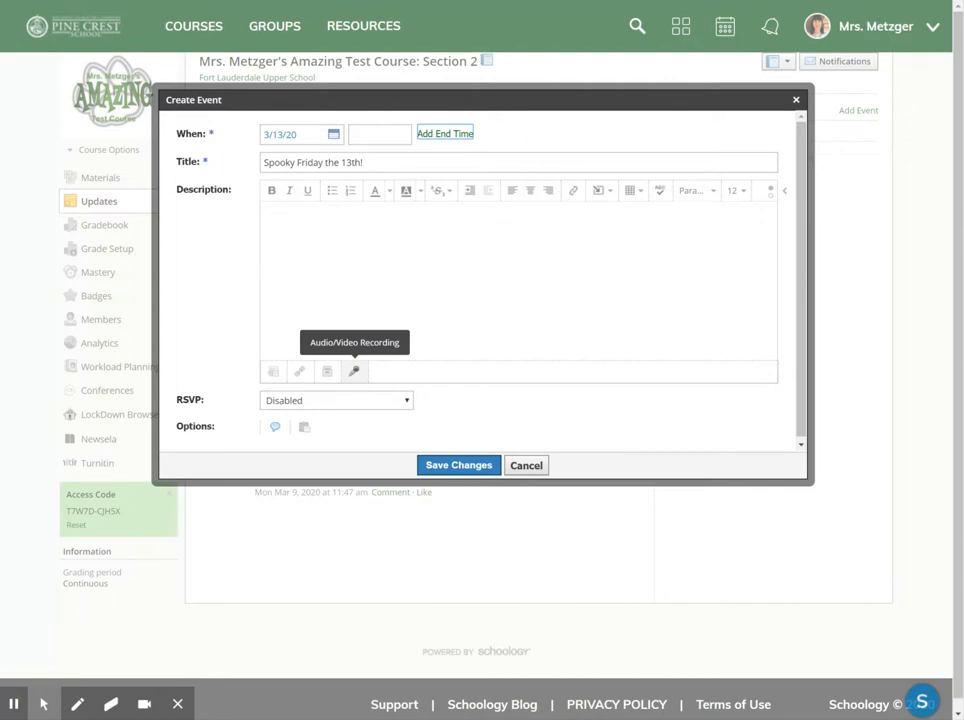
{"action": "mouse_move", "coordinate": [360, 384]}
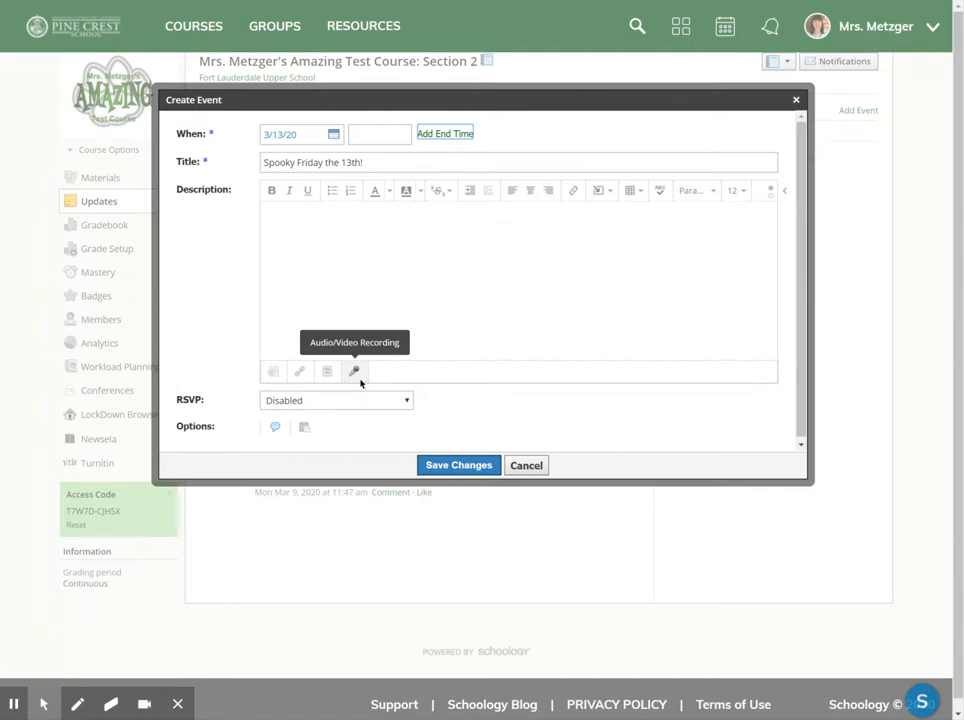
{"action": "left_click", "coordinate": [458, 464]}
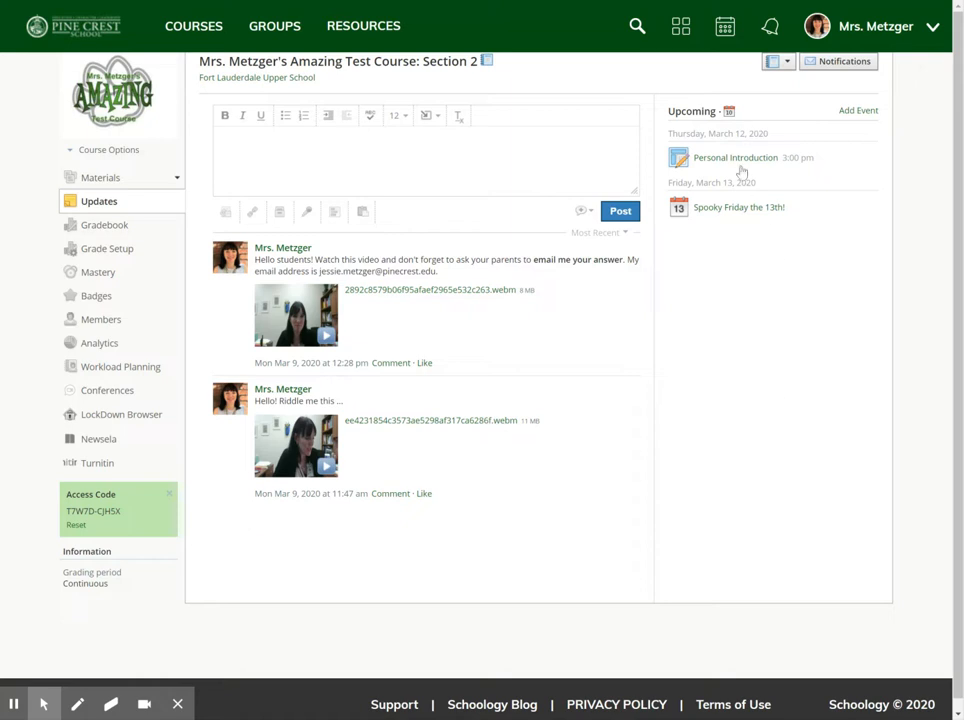
{"action": "mouse_move", "coordinate": [716, 146]}
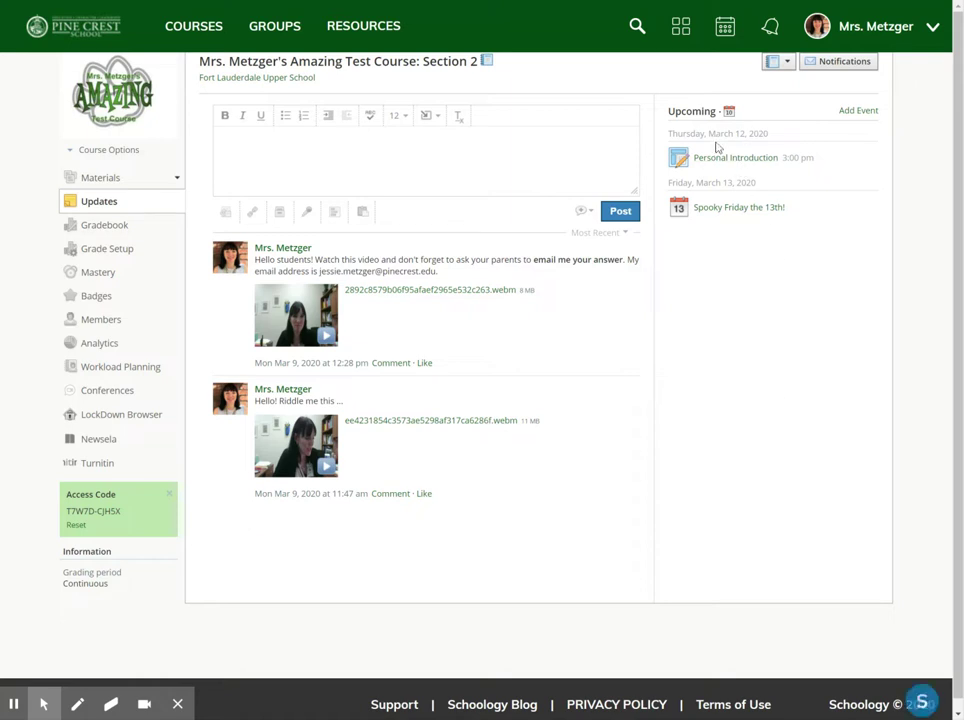
{"action": "mouse_move", "coordinate": [714, 220]}
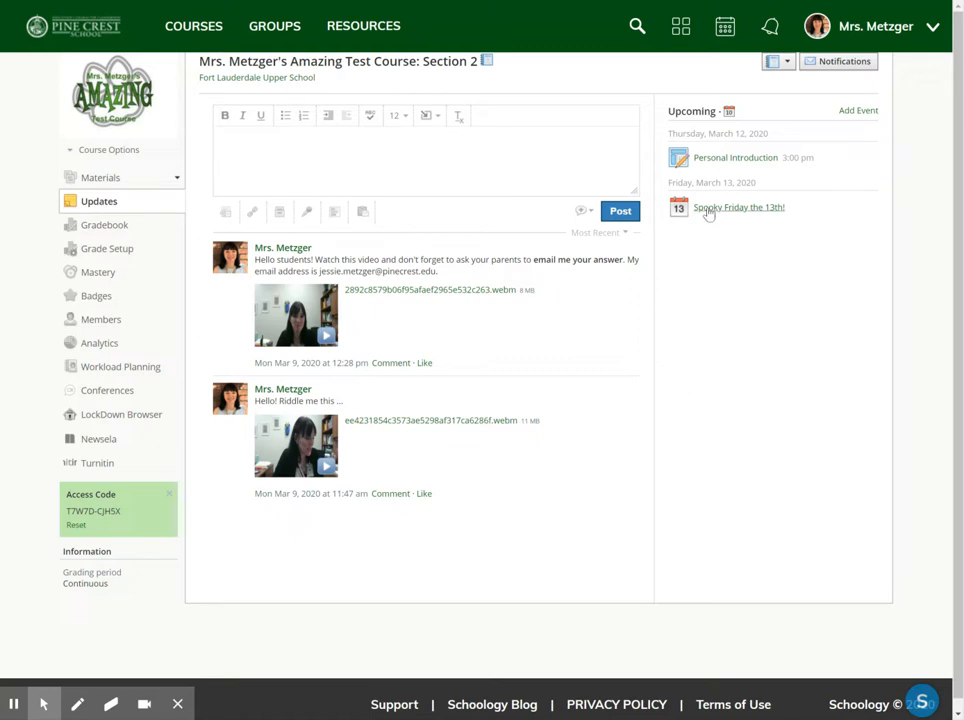
{"action": "mouse_move", "coordinate": [80, 32]}
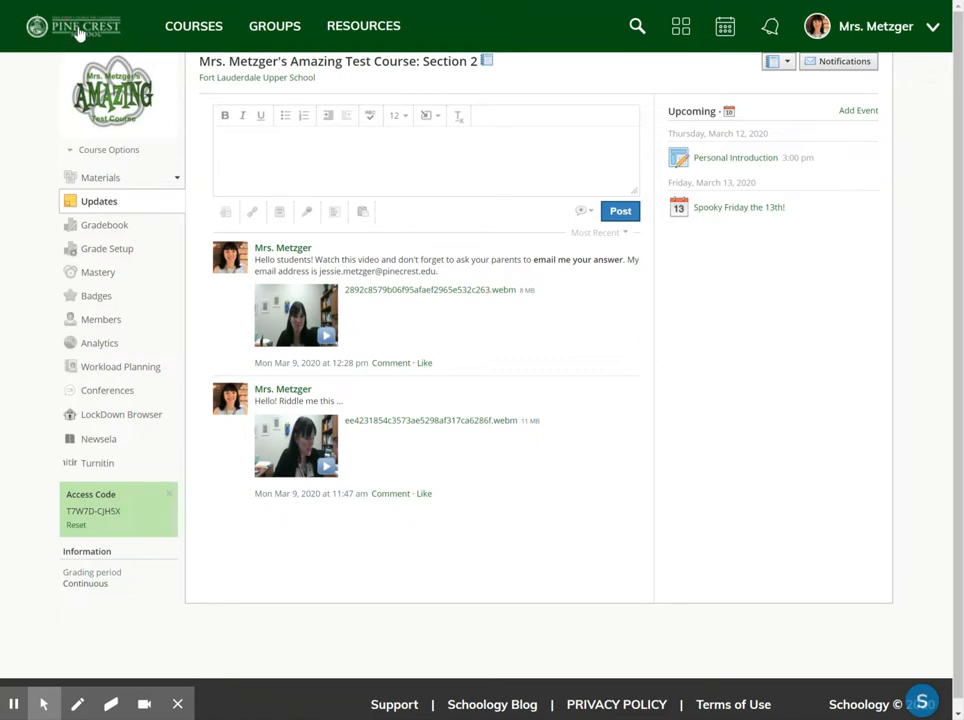
Step: Return to the home page via the school logo to see the event under Upcoming
{"action": "left_click", "coordinate": [72, 26]}
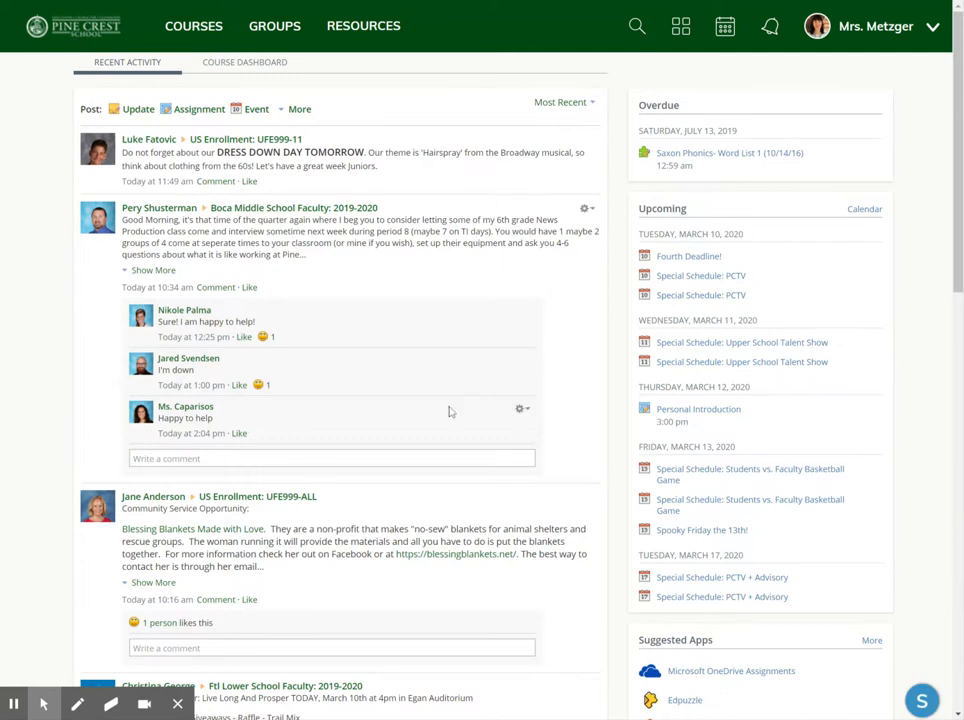
{"action": "mouse_move", "coordinate": [676, 468]}
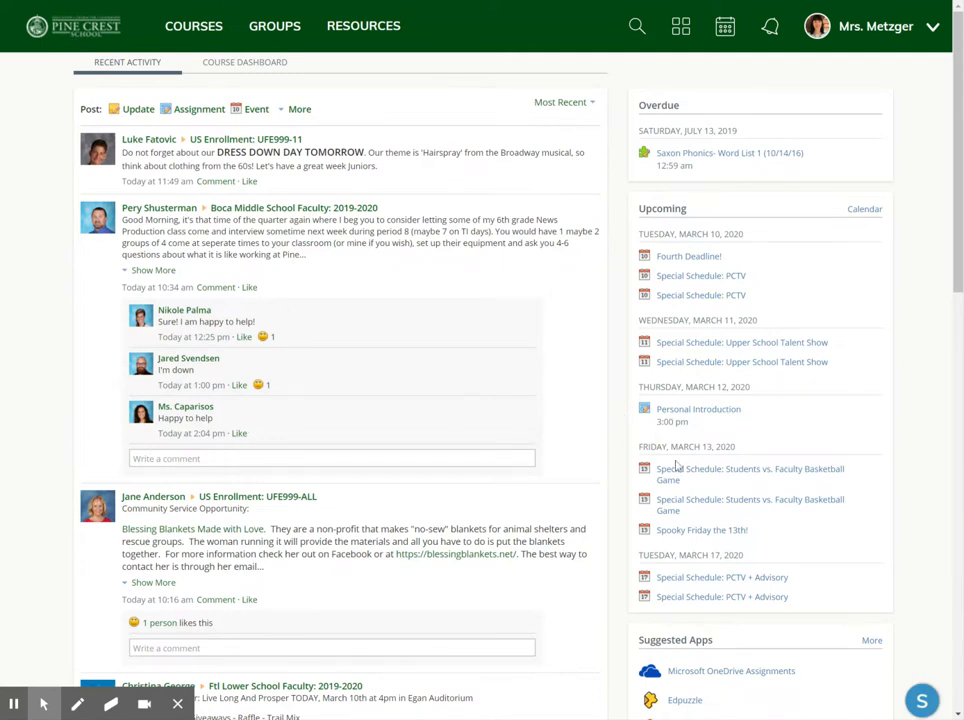